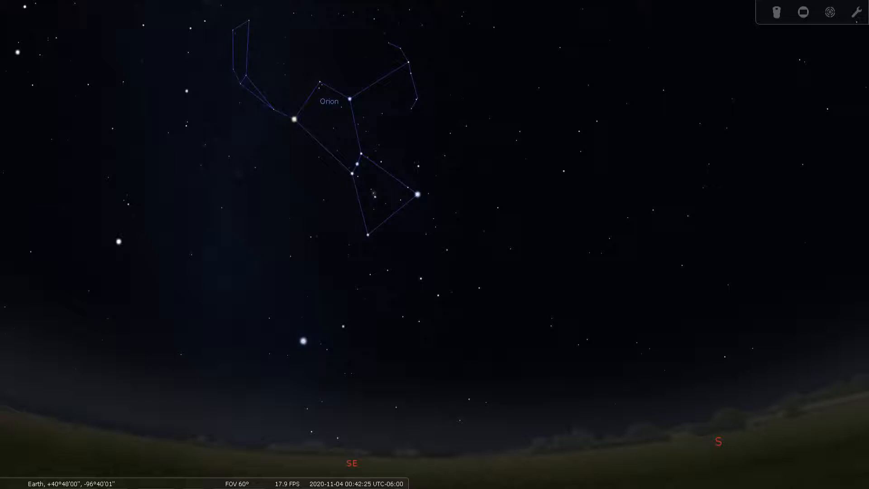
pyautogui.moveTo(605, 217)
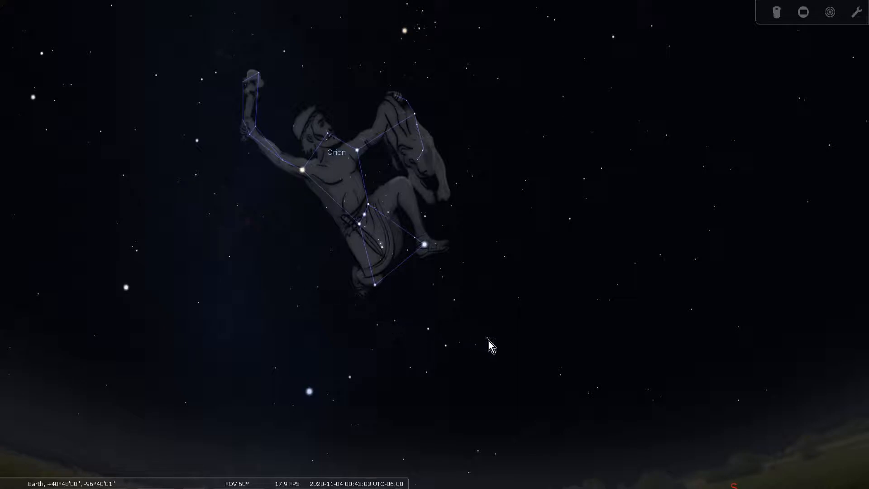
pyautogui.moveTo(498, 348)
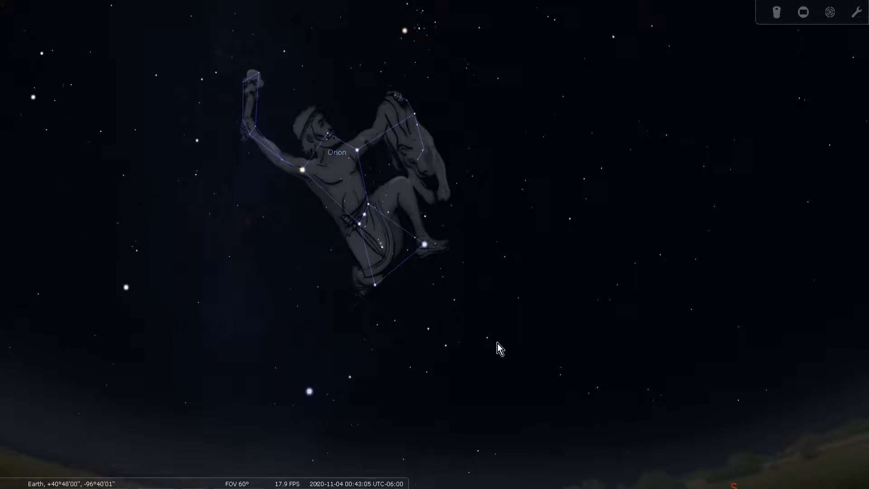
pyautogui.moveTo(561, 360)
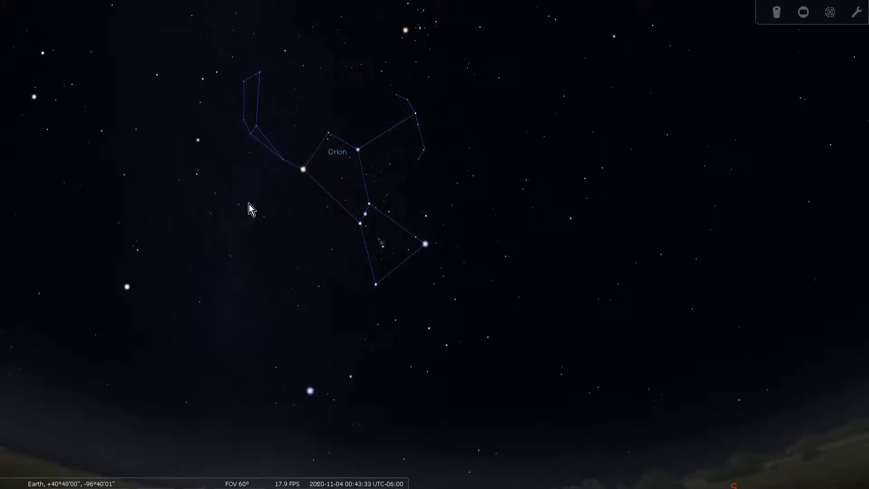
pyautogui.moveTo(8, 287)
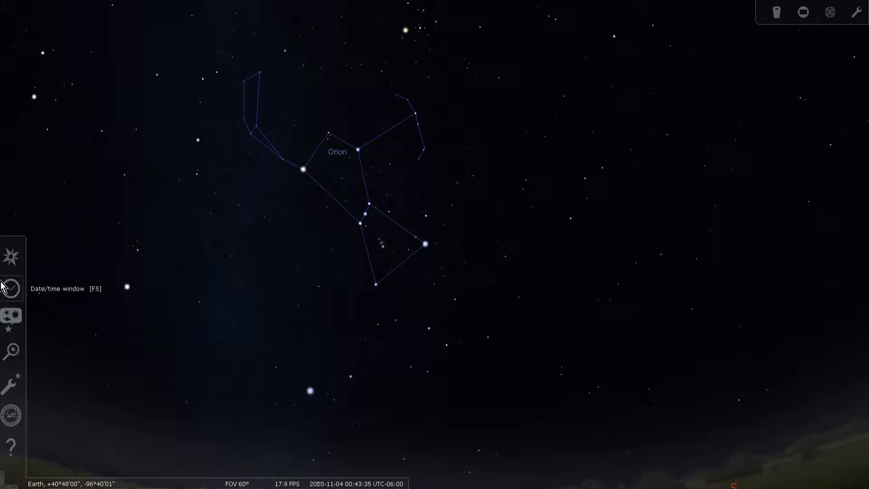
pyautogui.moveTo(11, 320)
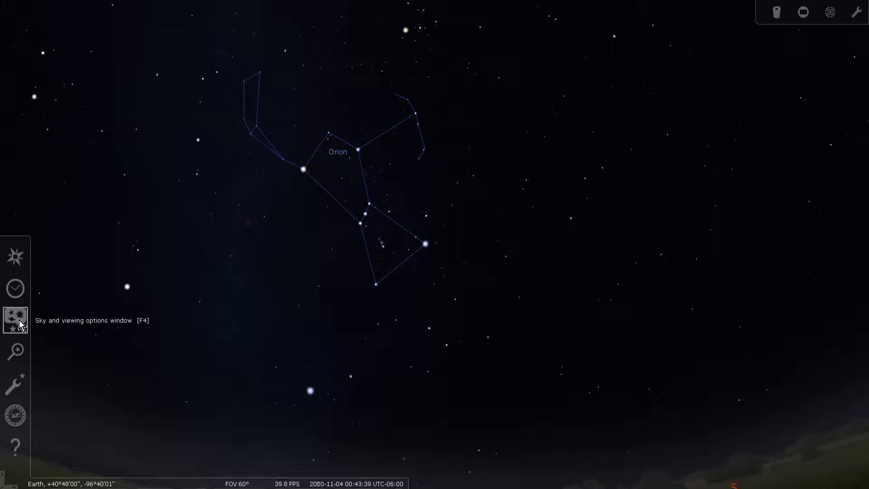
# Bring up the sky and viewing settings window showing the Western sky culture
pyautogui.click(15, 319)
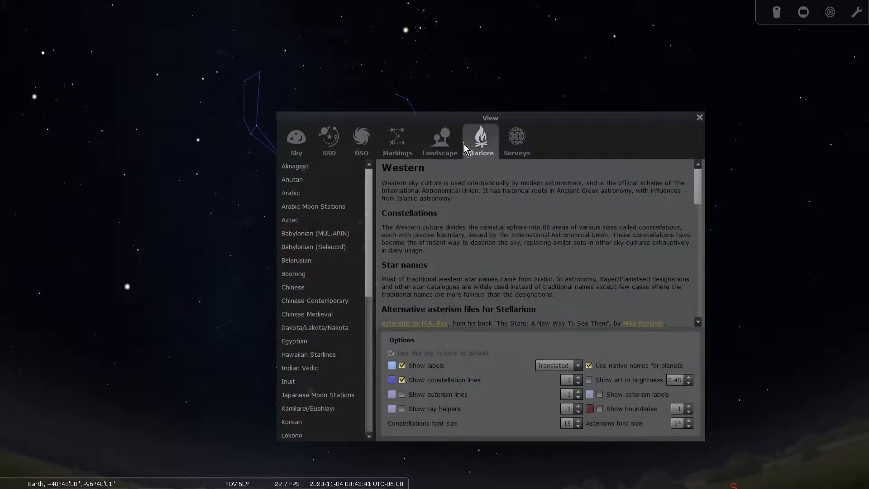
pyautogui.moveTo(455, 220)
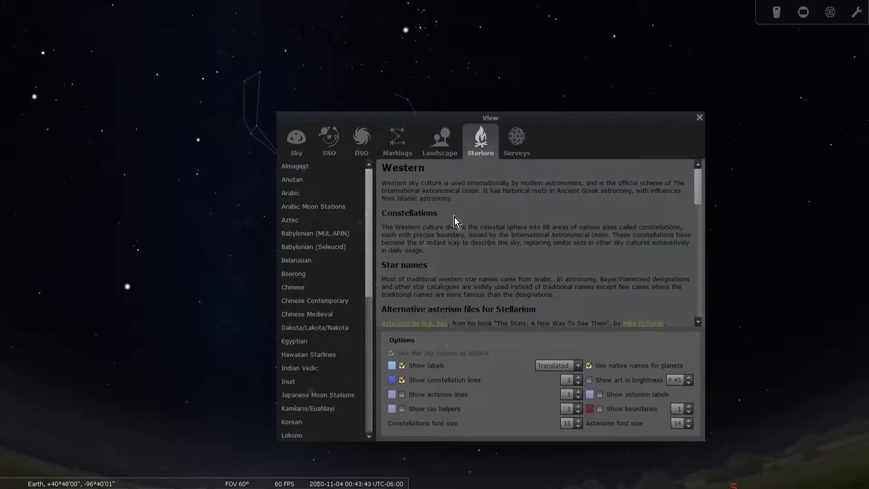
pyautogui.moveTo(510, 102)
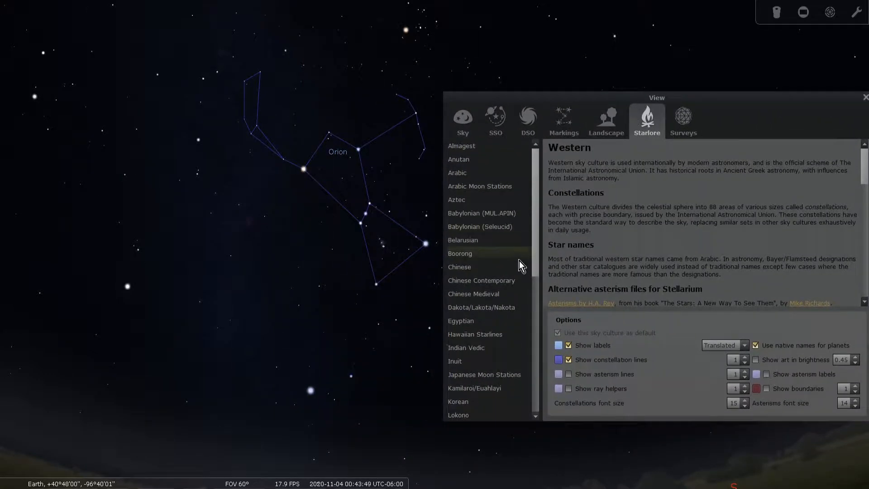
pyautogui.moveTo(519, 311)
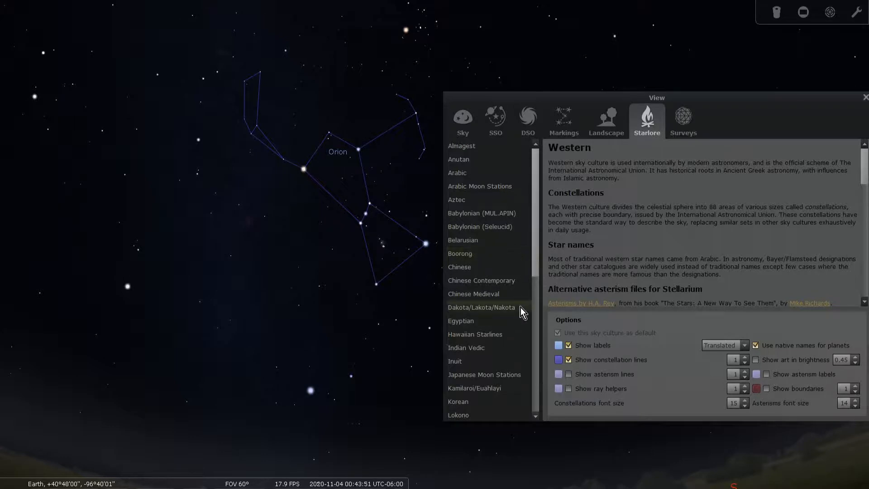
# Switch the sky culture to Dakota/Lakota/Nakota from the Starlore list
pyautogui.scroll(-3)
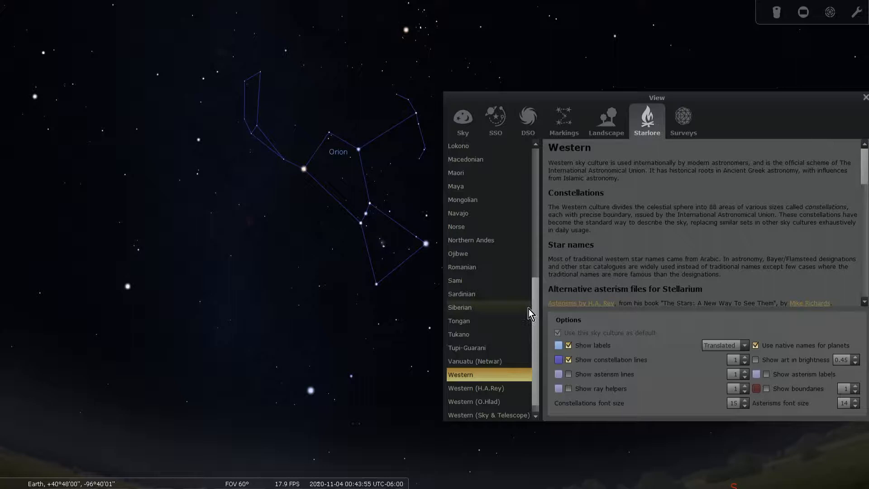
pyautogui.moveTo(512, 203)
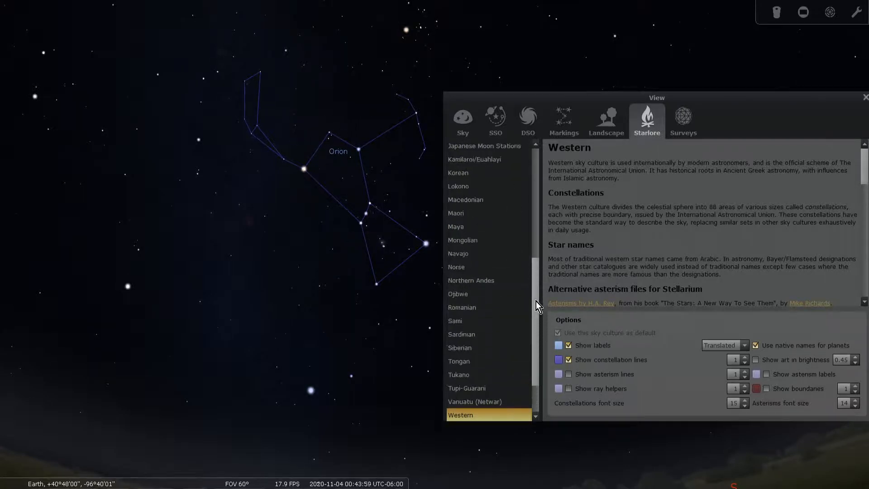
pyautogui.scroll(3)
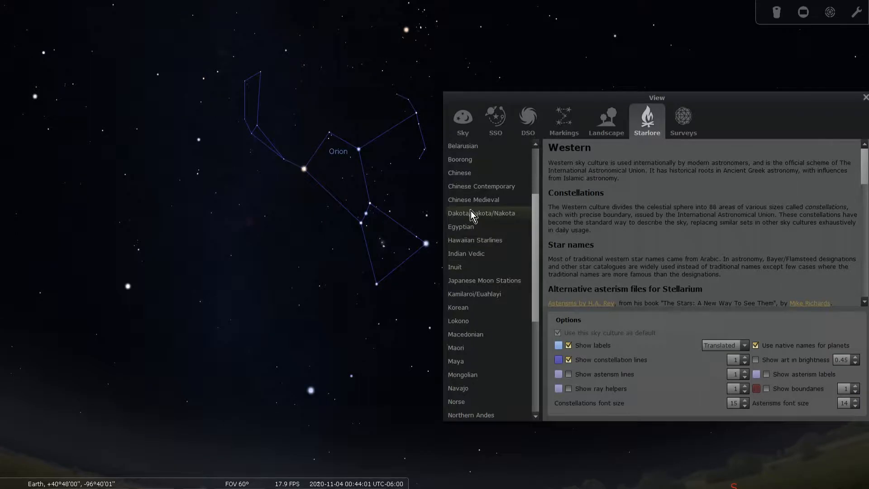
pyautogui.click(480, 213)
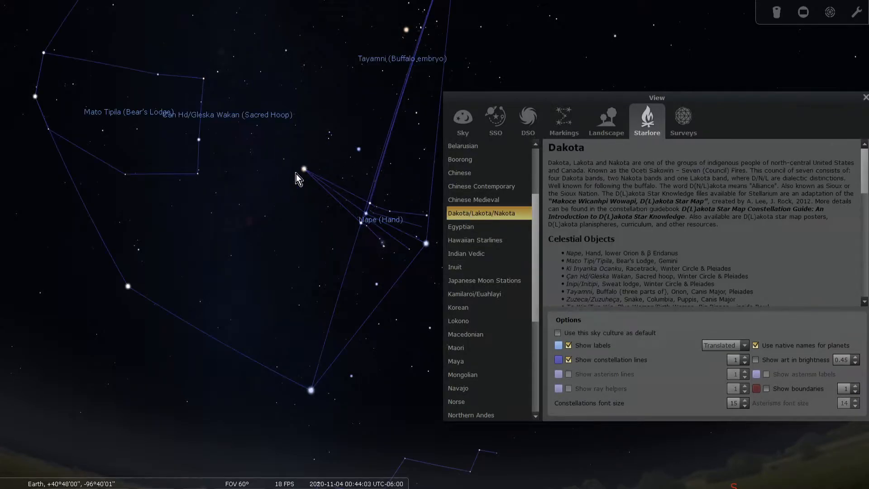
pyautogui.moveTo(507, 221)
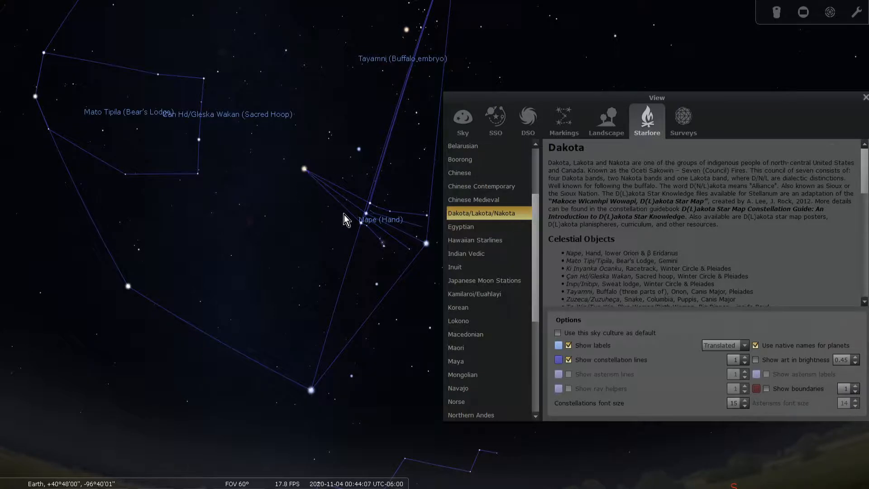
pyautogui.moveTo(365, 206)
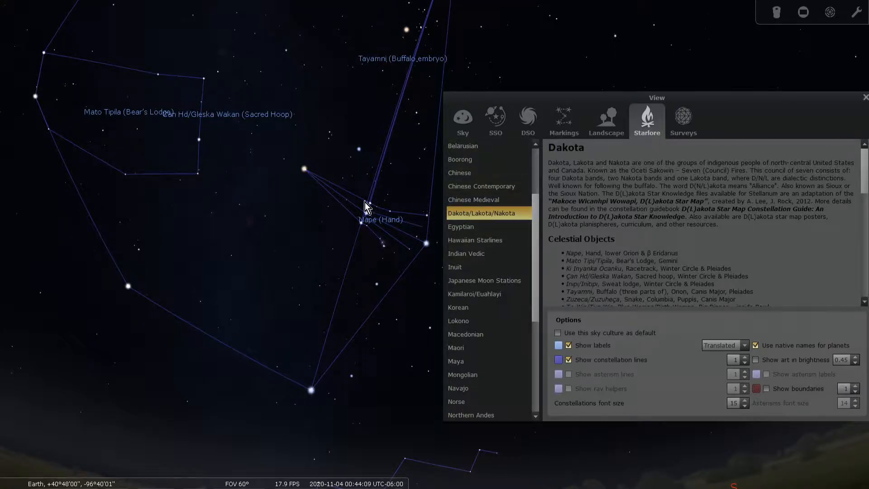
pyautogui.moveTo(384, 271)
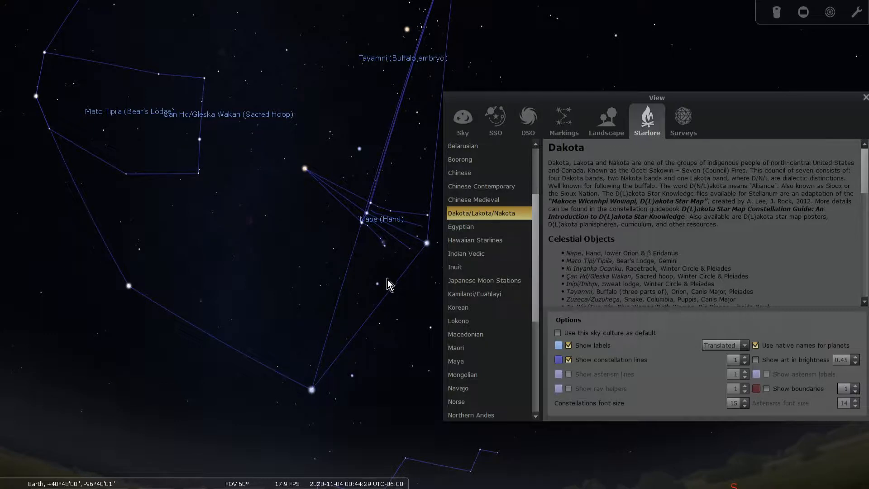
pyautogui.moveTo(408, 295)
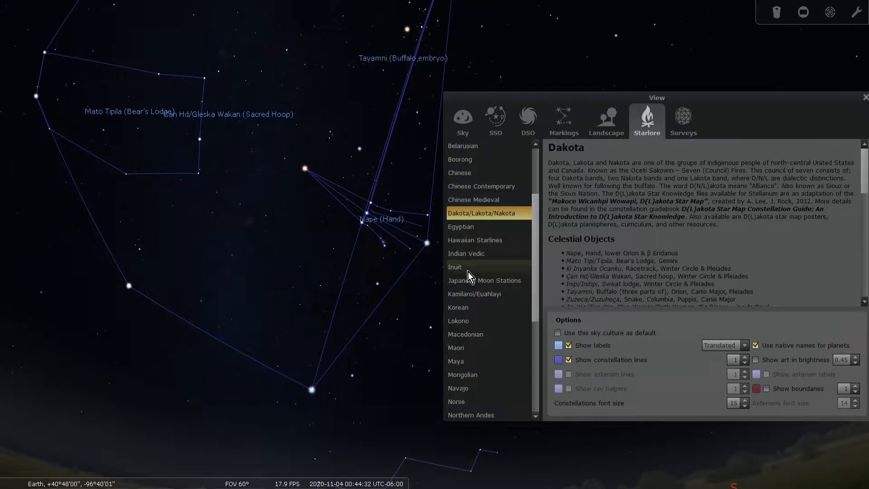
pyautogui.click(455, 266)
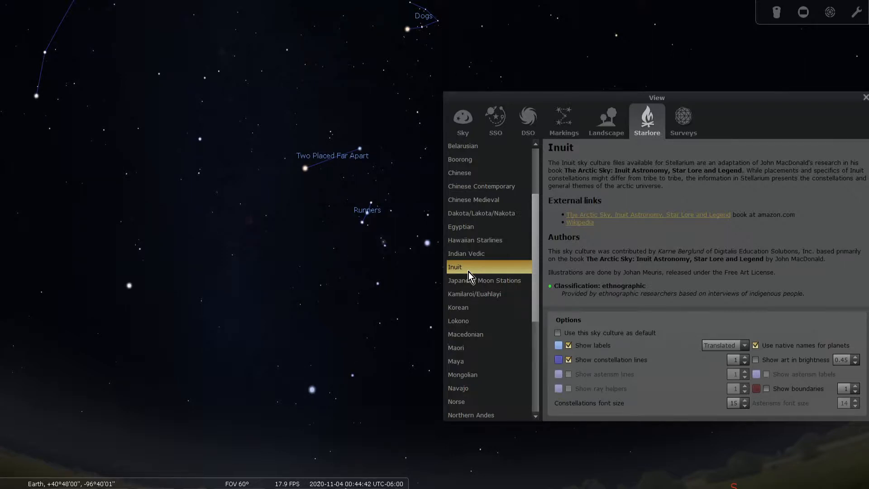
pyautogui.moveTo(394, 241)
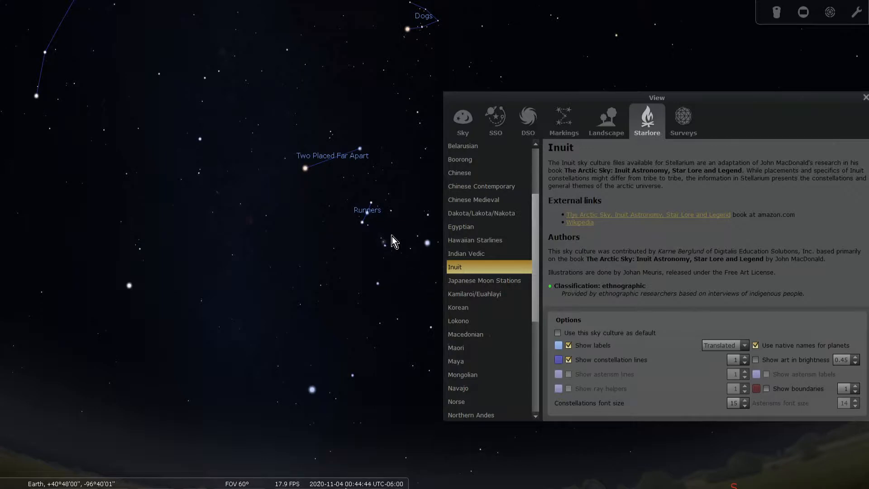
pyautogui.moveTo(386, 224)
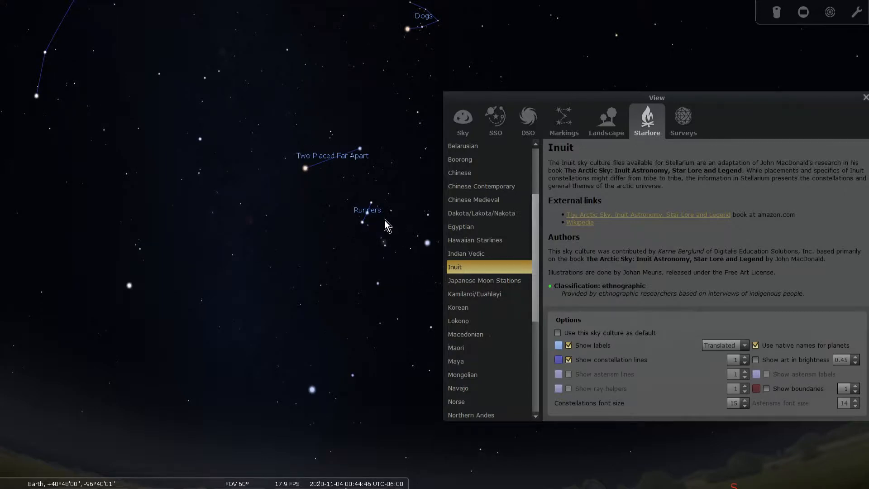
pyautogui.moveTo(375, 246)
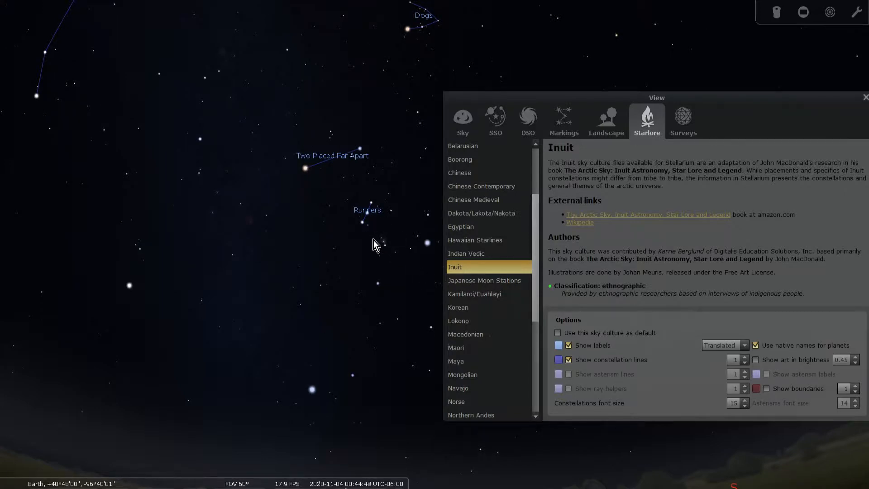
pyautogui.moveTo(371, 217)
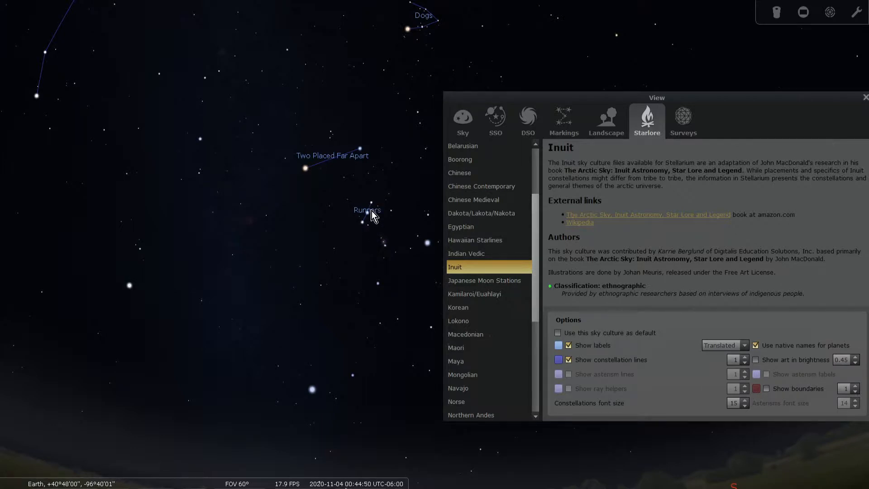
pyautogui.moveTo(338, 230)
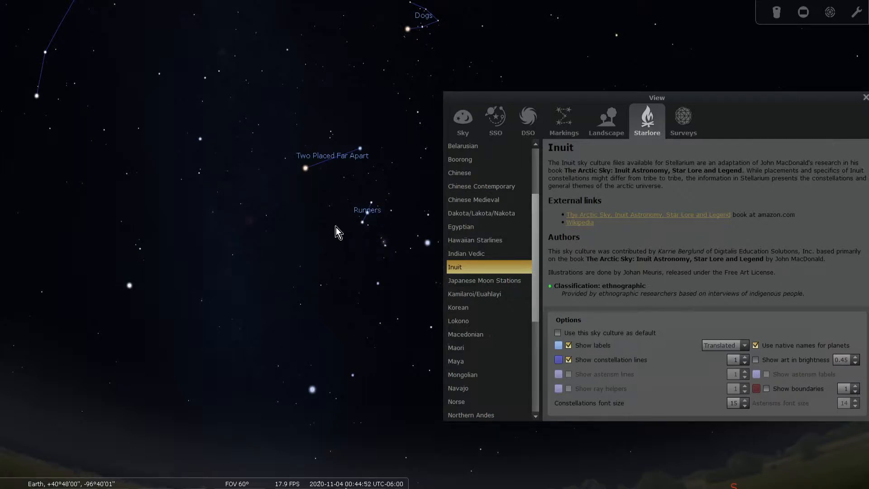
pyautogui.moveTo(326, 151)
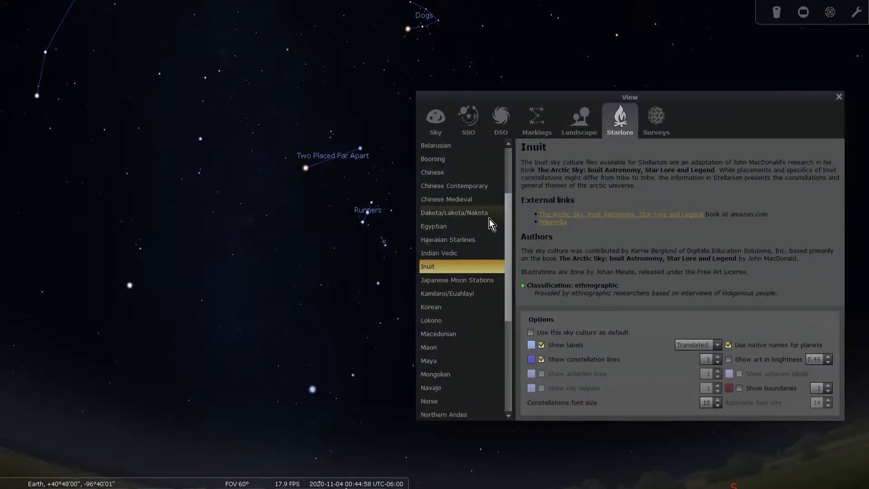
# Scroll the sky culture list back to the top with Inuit still active
pyautogui.scroll(3)
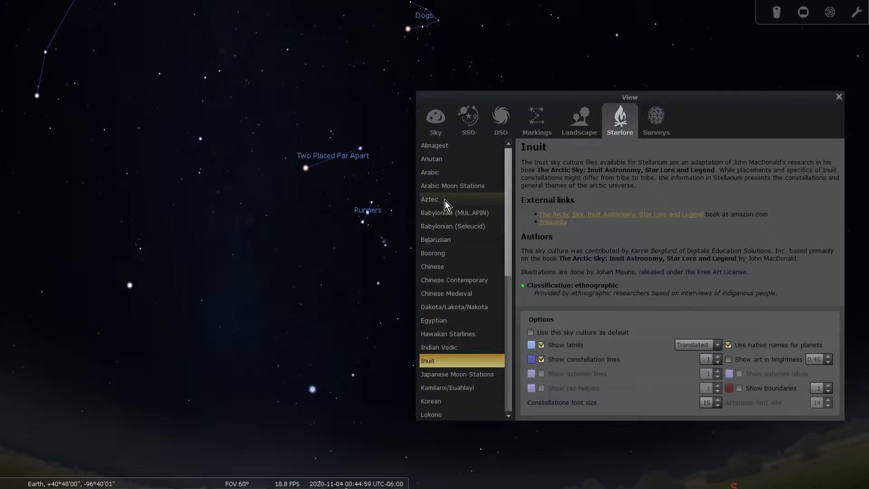
# Switch the sky culture to Aztec to show Mamalhuaztli and Citlaltlachtli
pyautogui.click(429, 199)
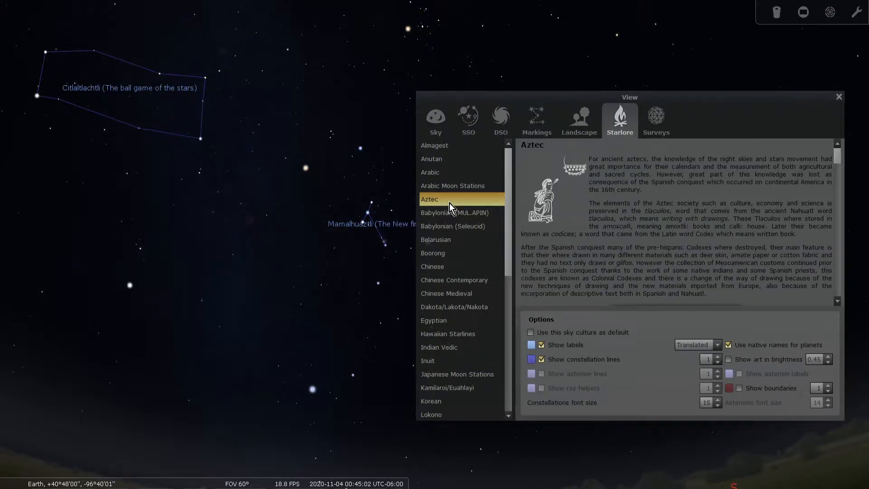
pyautogui.moveTo(365, 225)
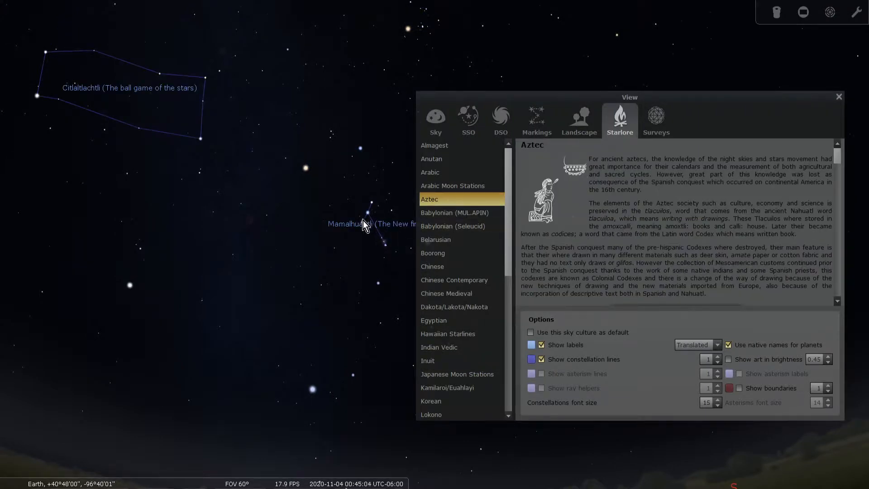
pyautogui.moveTo(365, 231)
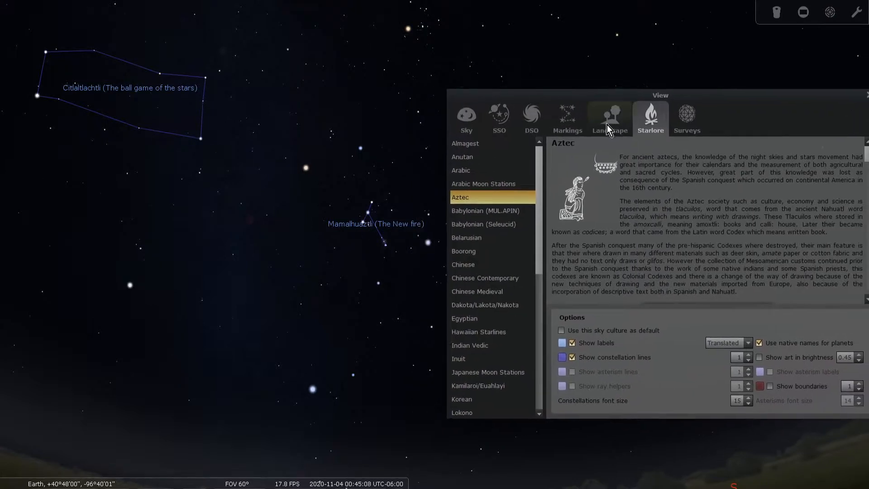
pyautogui.moveTo(405, 268)
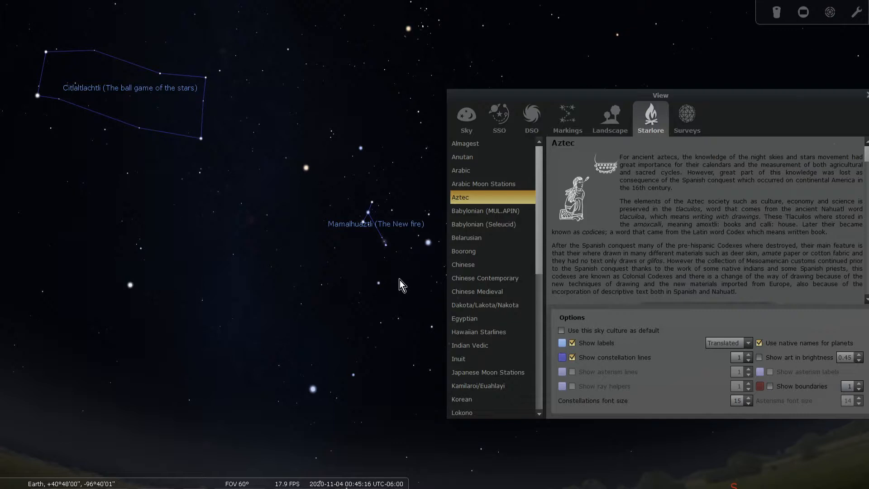
pyautogui.moveTo(535, 281)
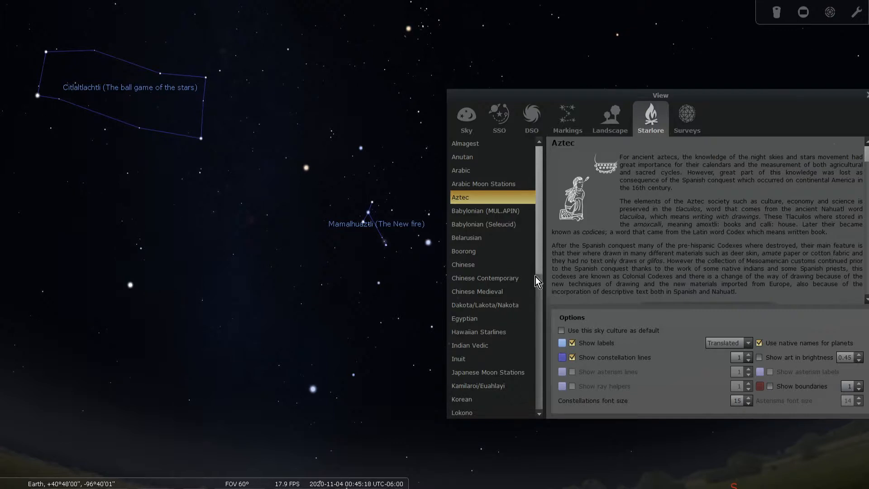
pyautogui.moveTo(496, 335)
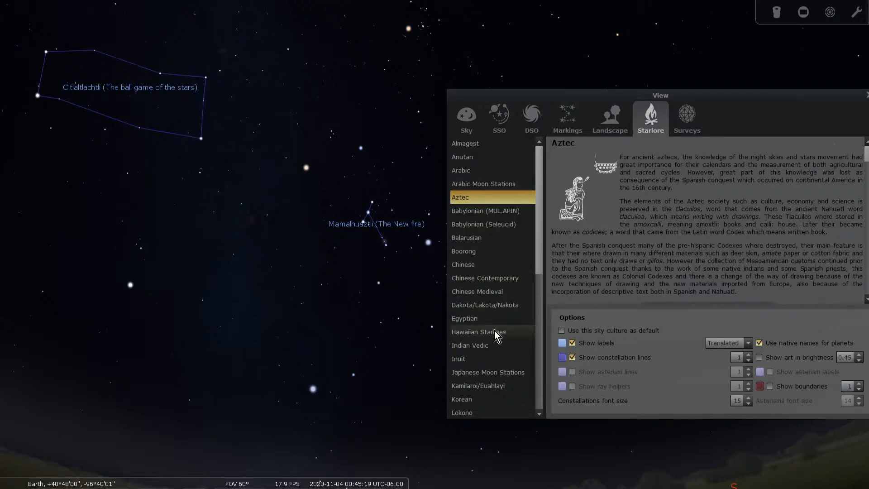
# Switch the sky culture to Hawaiian Starlines
pyautogui.click(478, 331)
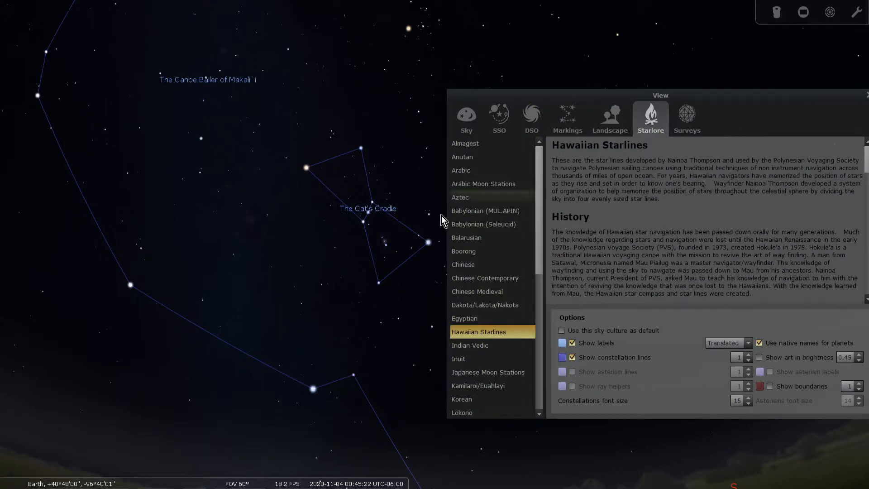
pyautogui.moveTo(360, 138)
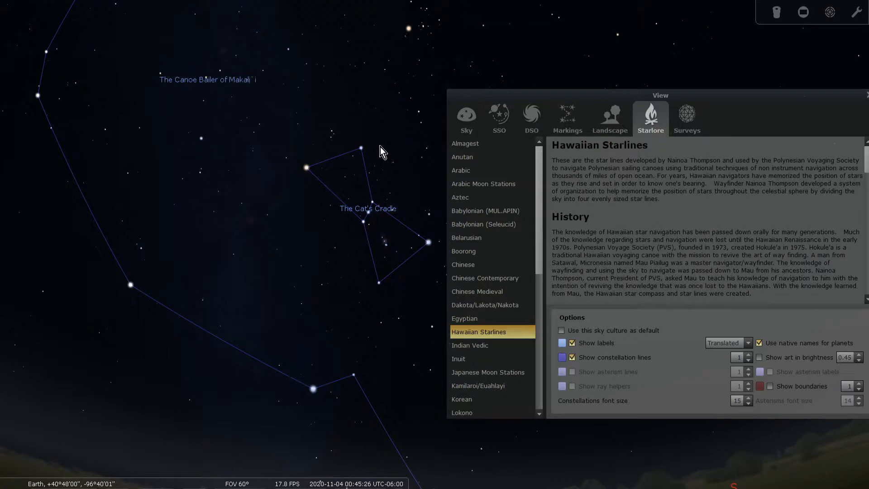
pyautogui.moveTo(382, 248)
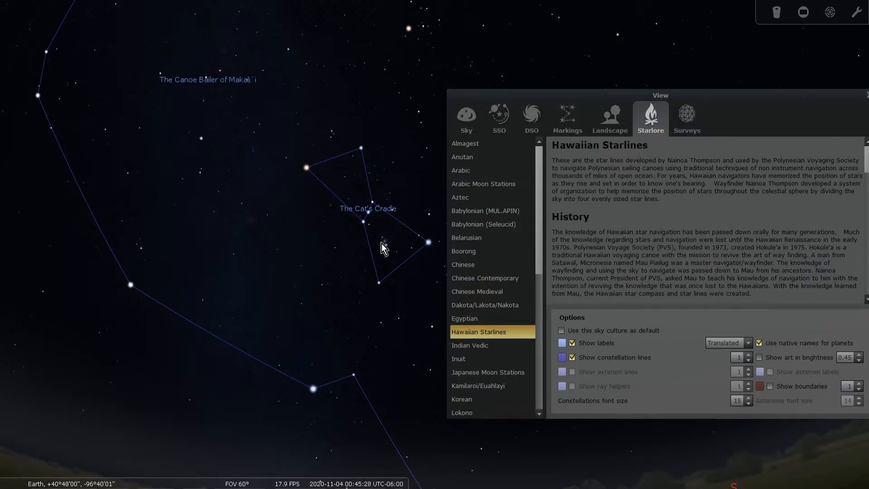
pyautogui.moveTo(389, 291)
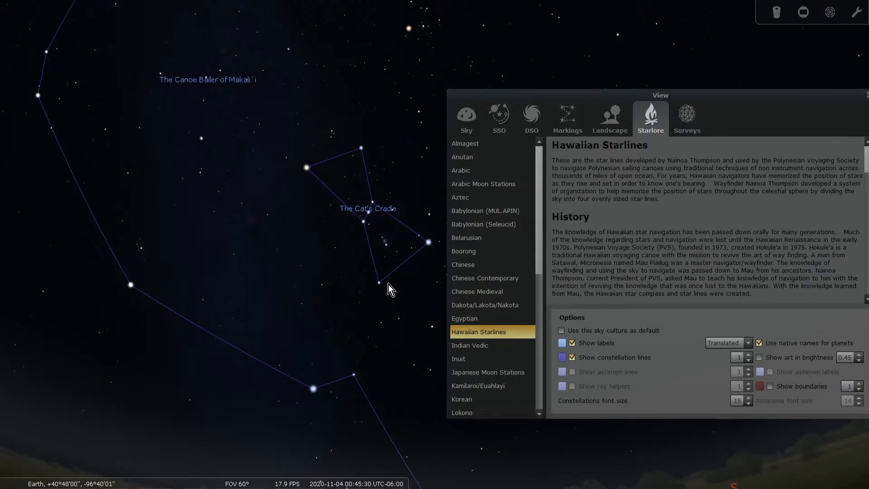
pyautogui.moveTo(406, 153)
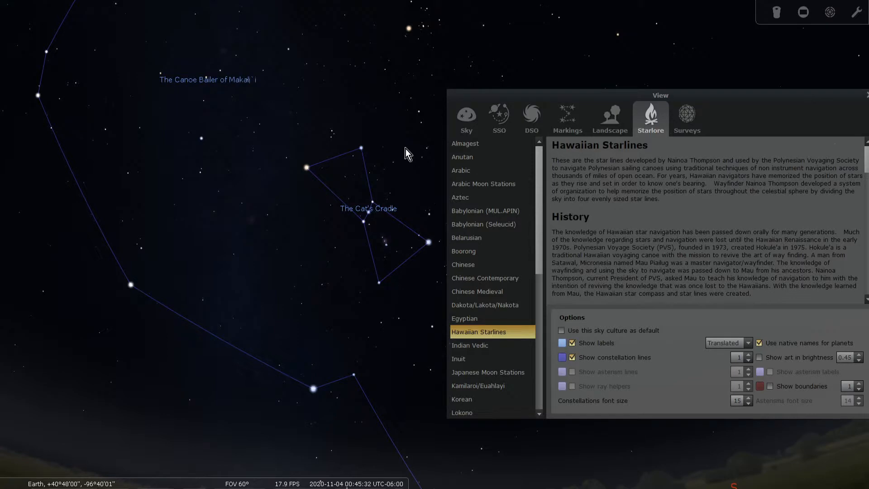
pyautogui.moveTo(414, 168)
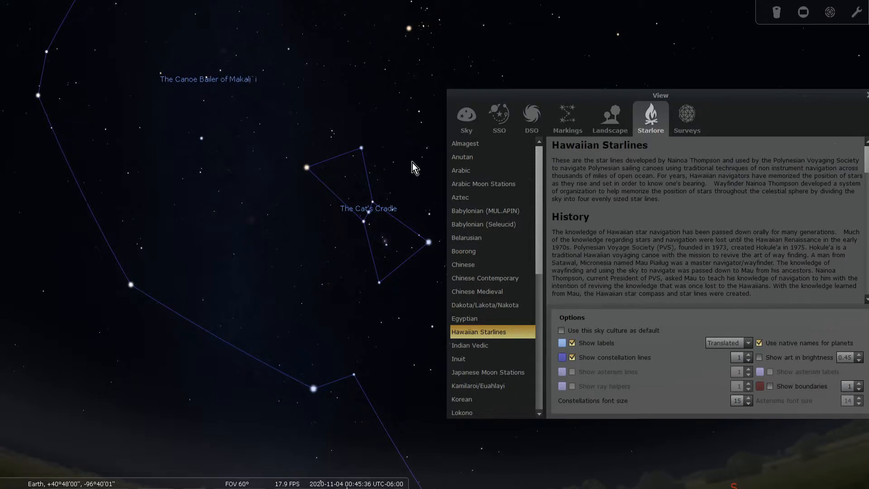
pyautogui.moveTo(731, 135)
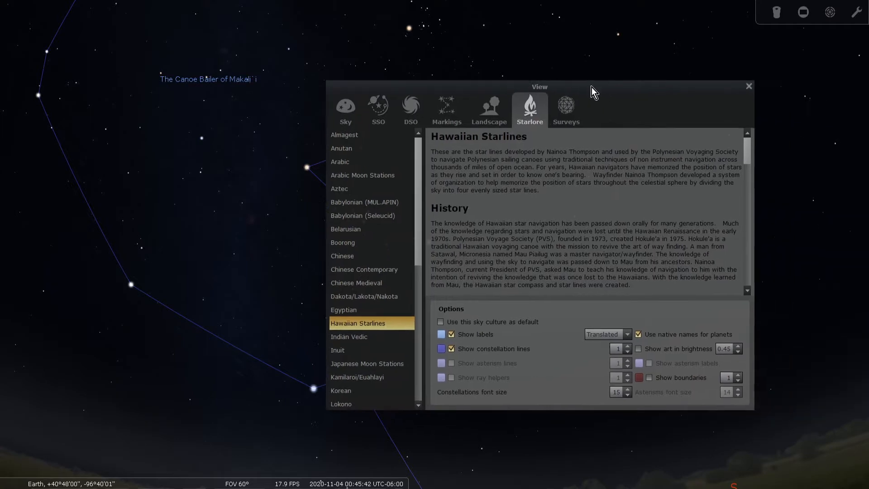
pyautogui.scroll(-3)
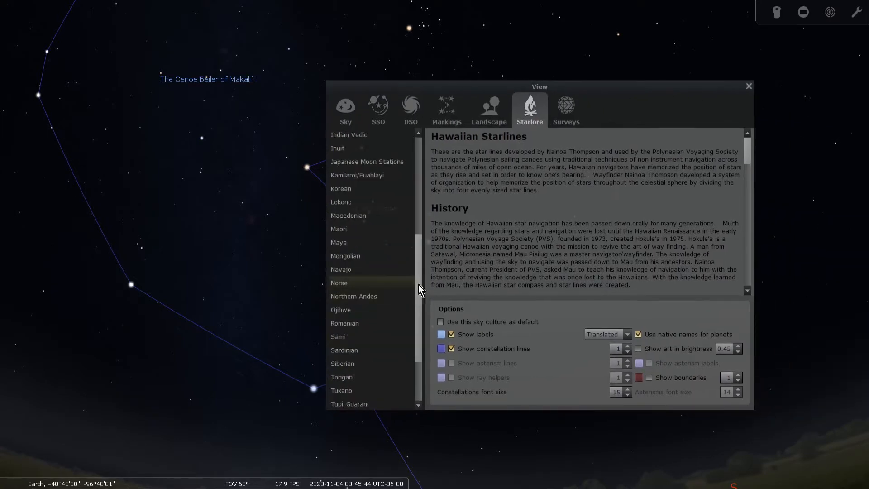
pyautogui.scroll(-3)
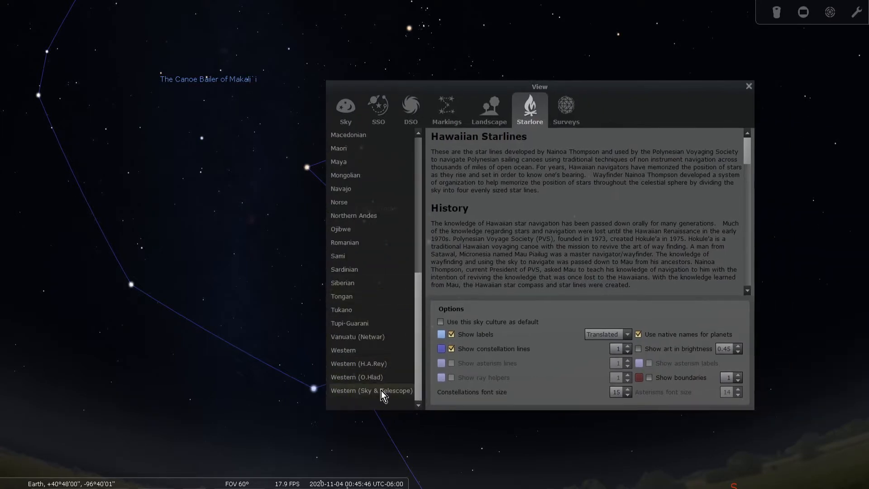
# Switch to Western (Sky & Telescope) and close the view settings window
pyautogui.click(371, 390)
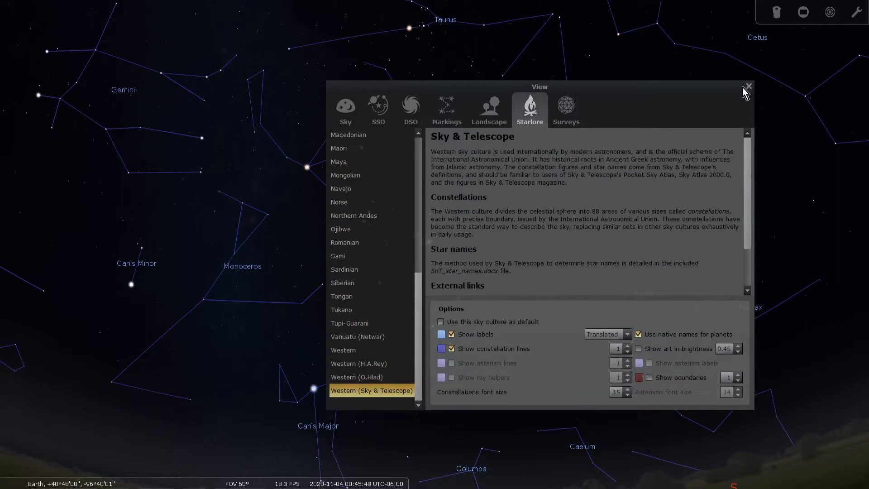
pyautogui.moveTo(672, 113)
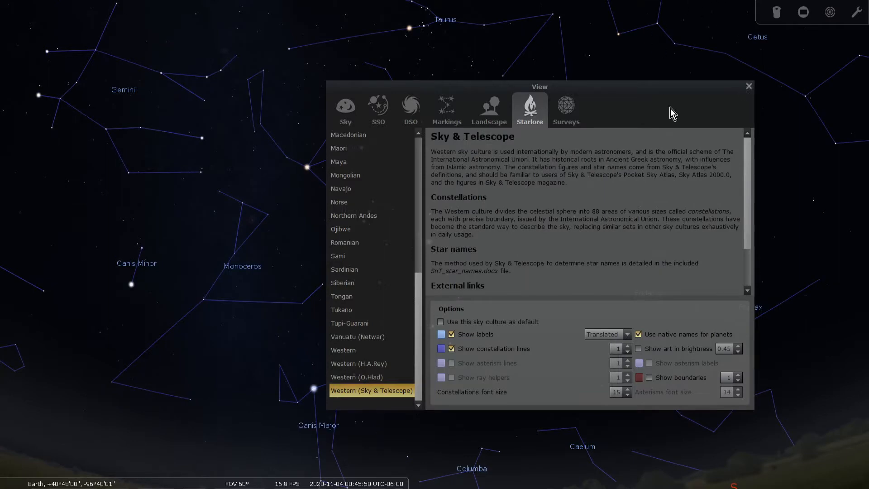
pyautogui.click(748, 86)
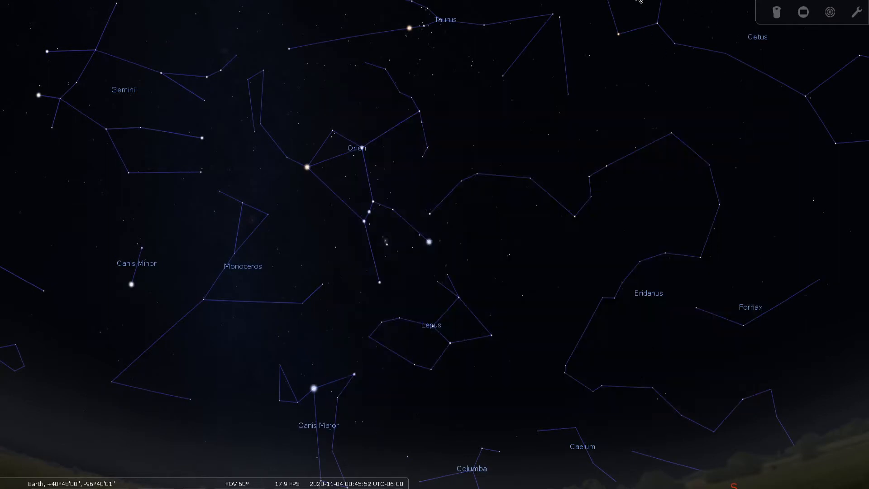